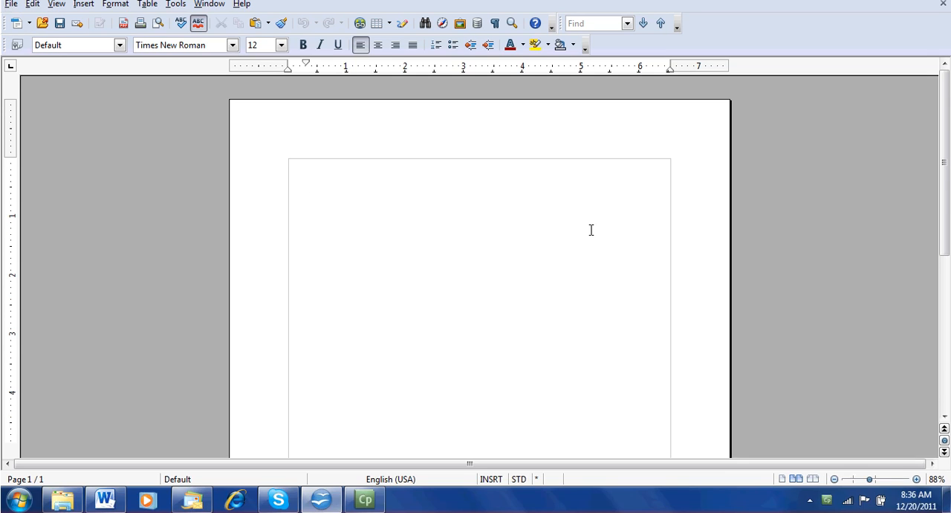
- Bring up the Format menu to reach the page style settings
click(116, 24)
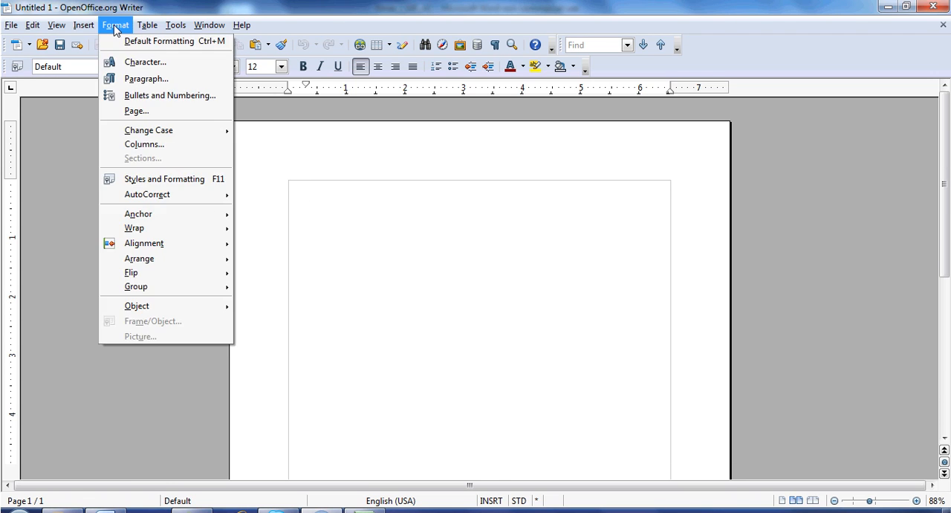
mouse_move(137, 110)
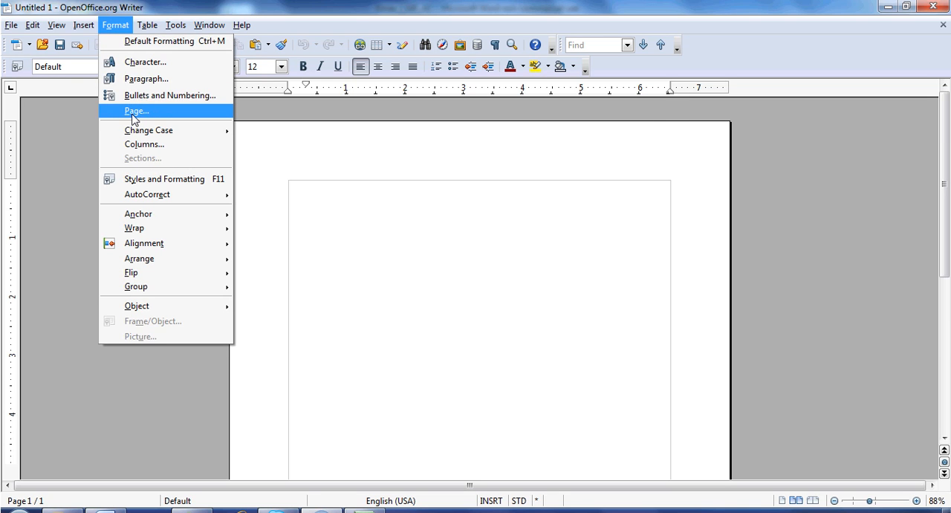
- Enable a header on the default page style via Format > Page
click(137, 110)
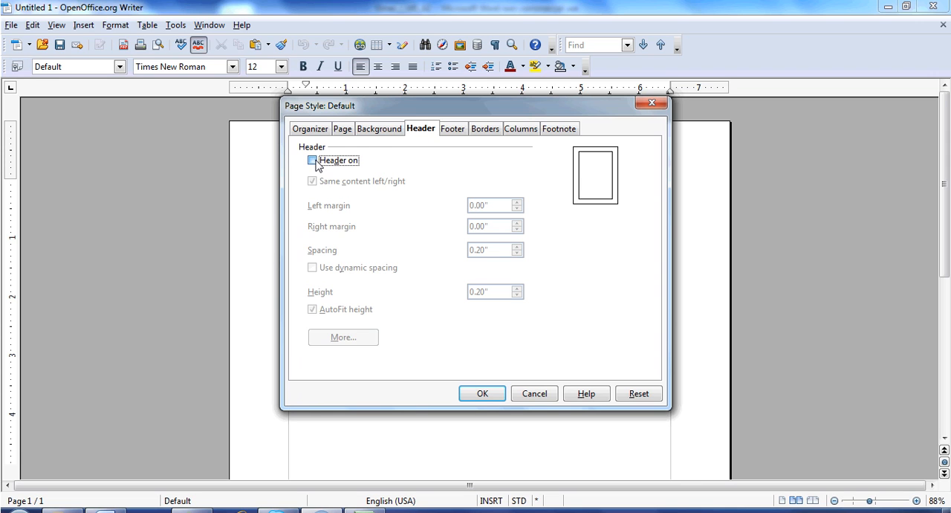
click(312, 160)
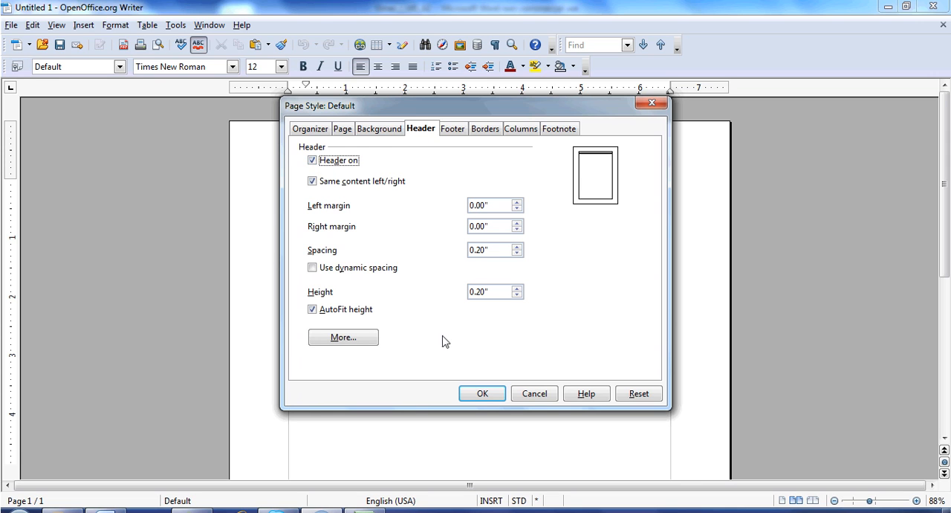
click(481, 392)
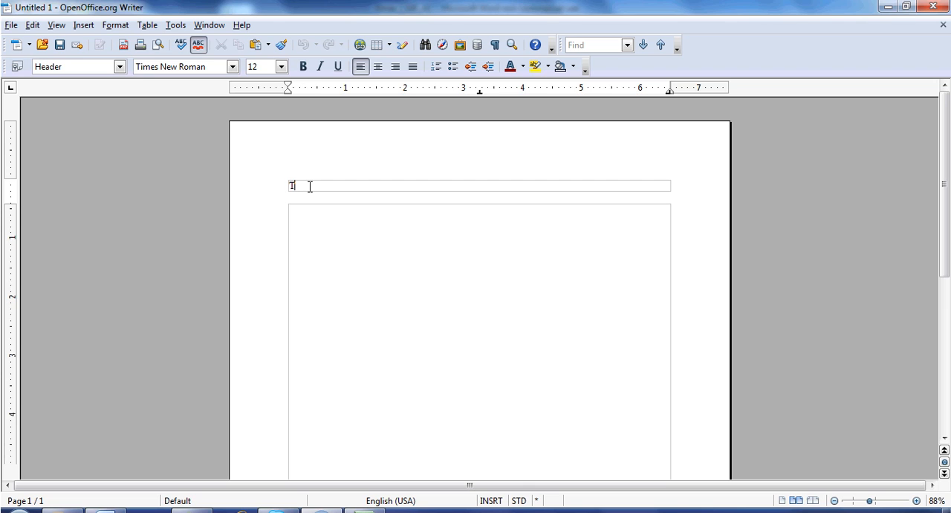
- Put 'Title' at the header's left and a Page Number field at its right
text(itle)
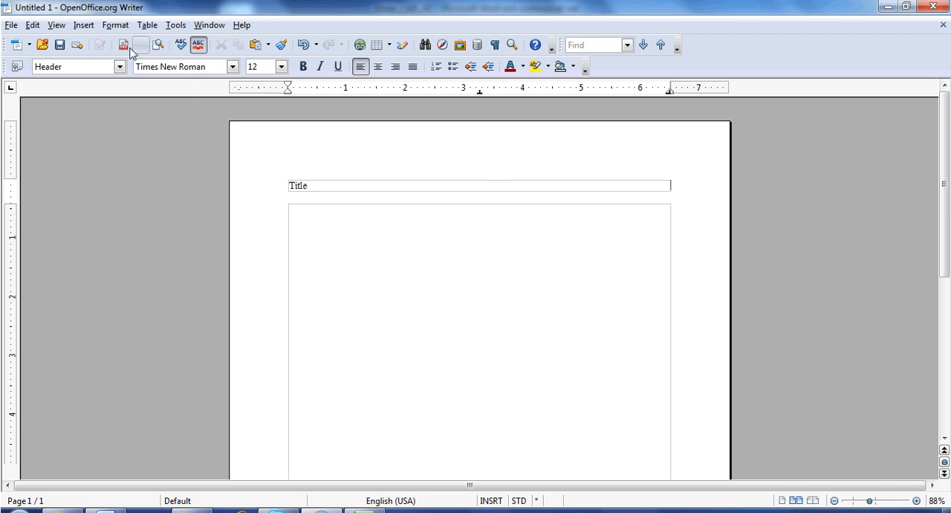
click(83, 24)
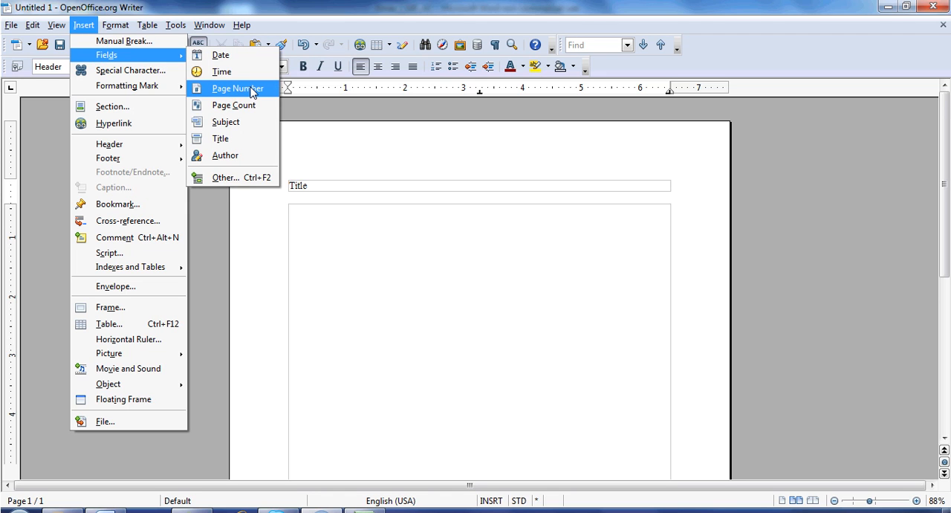
click(238, 88)
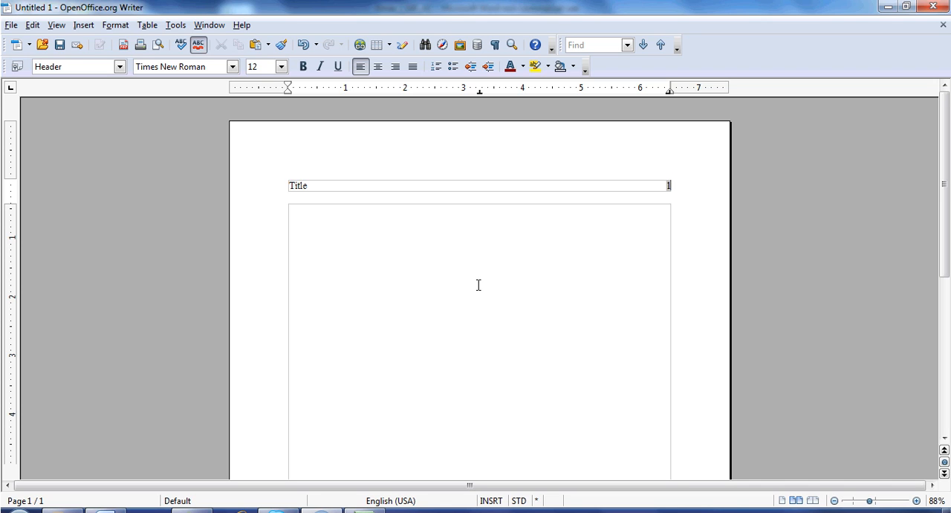
- Enter the centered title block: paper title, Class (PSY101A), Instructor Name, Your Name, submission date
click(473, 222)
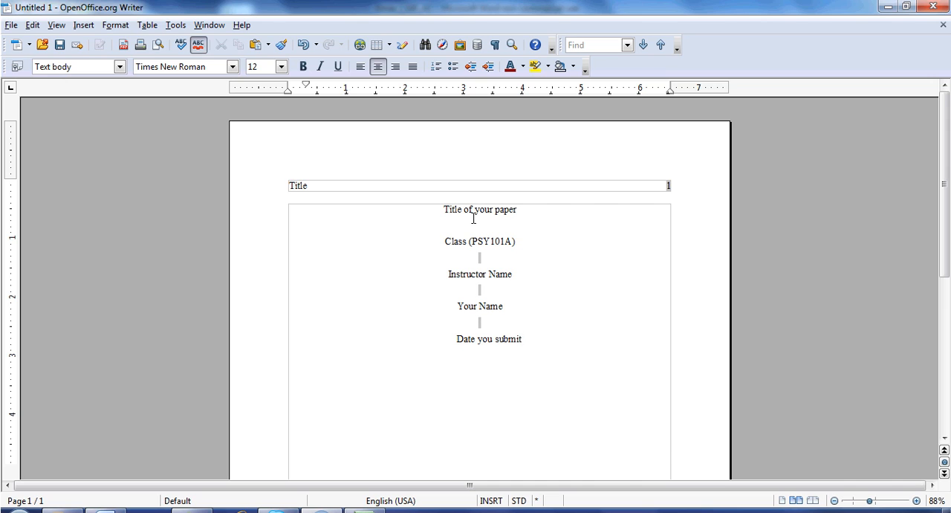
click(521, 339)
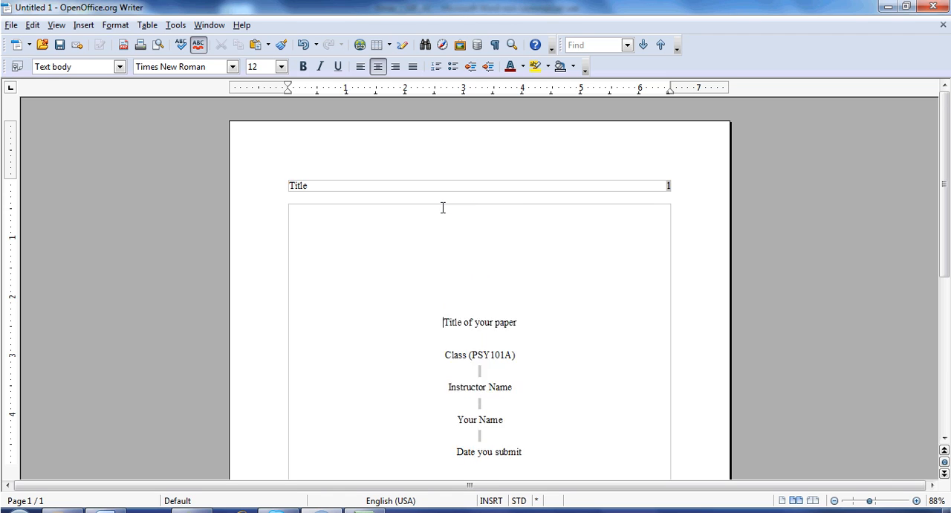
- Push the centered title block down toward the middle of the page with blank lines
scroll(down, 3)
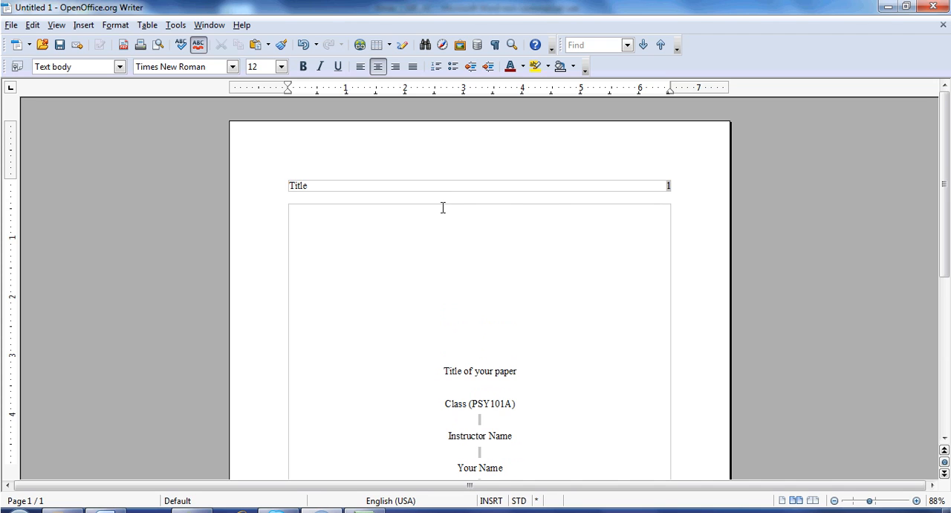